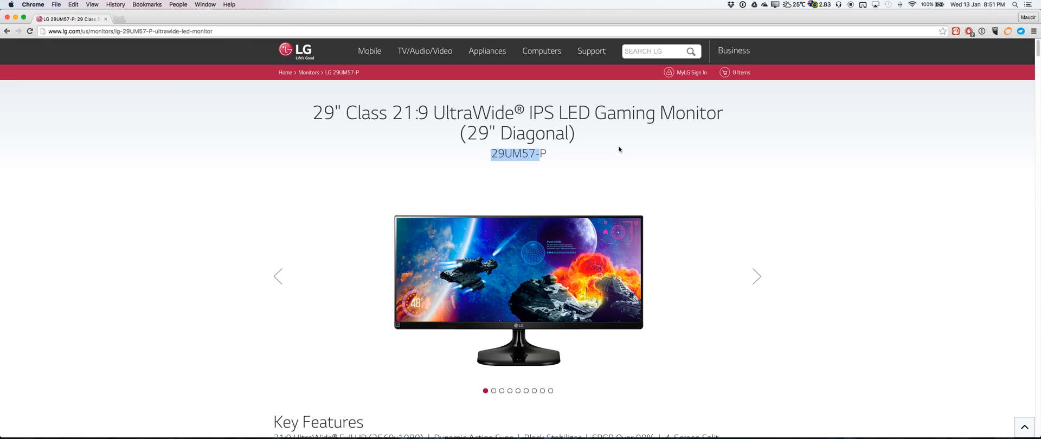
pyautogui.moveTo(647, 140)
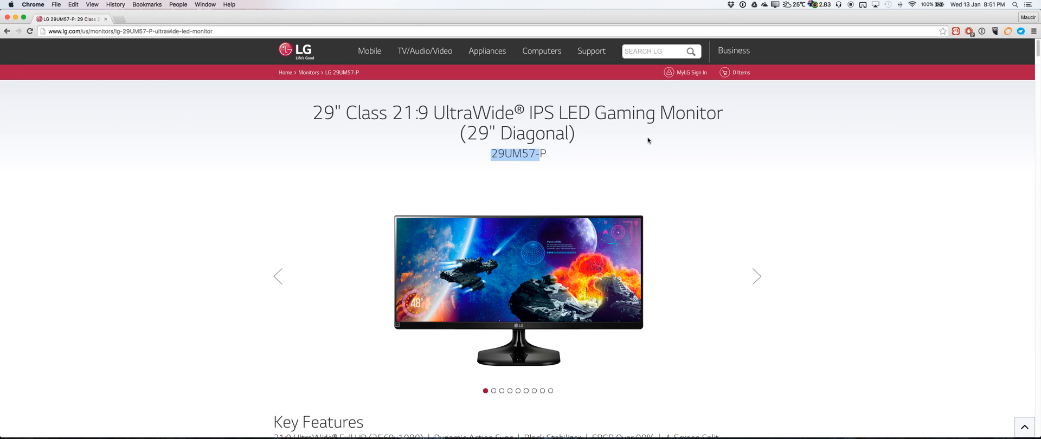
pyautogui.moveTo(633, 151)
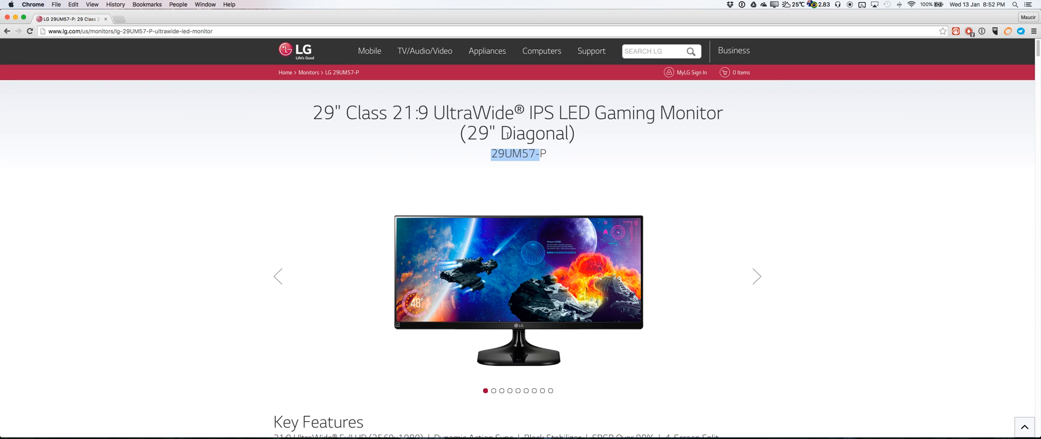
pyautogui.moveTo(806, 192)
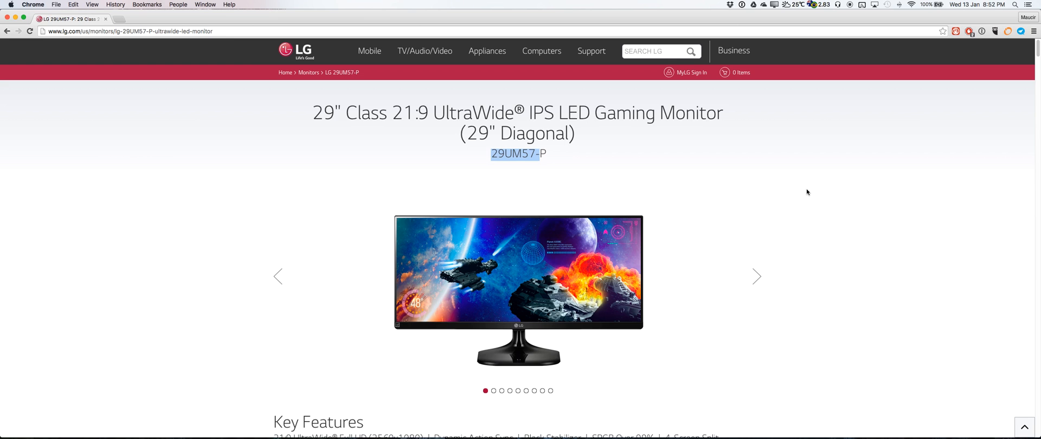
# - Highlight the LG monitor's 2560 x 1080 resolution value in its tech specs, then glance at the SwitchResX menu
pyautogui.scroll(-3)
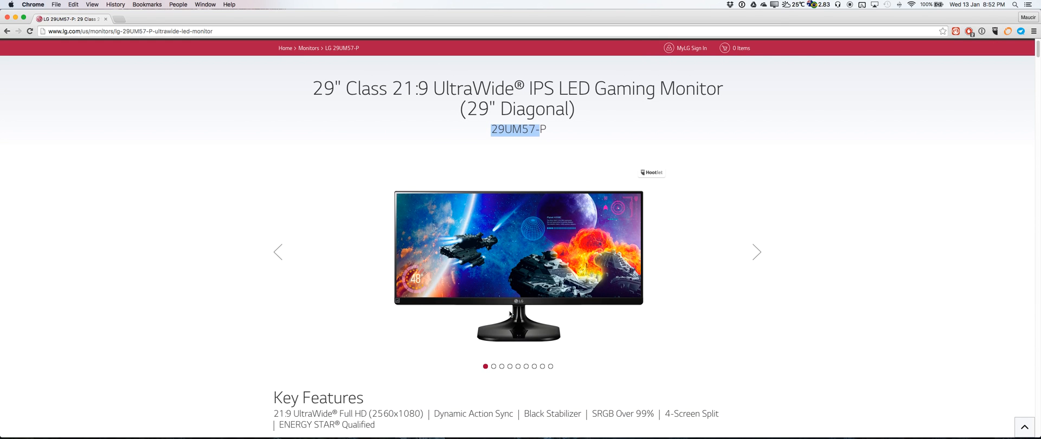
pyautogui.scroll(-3)
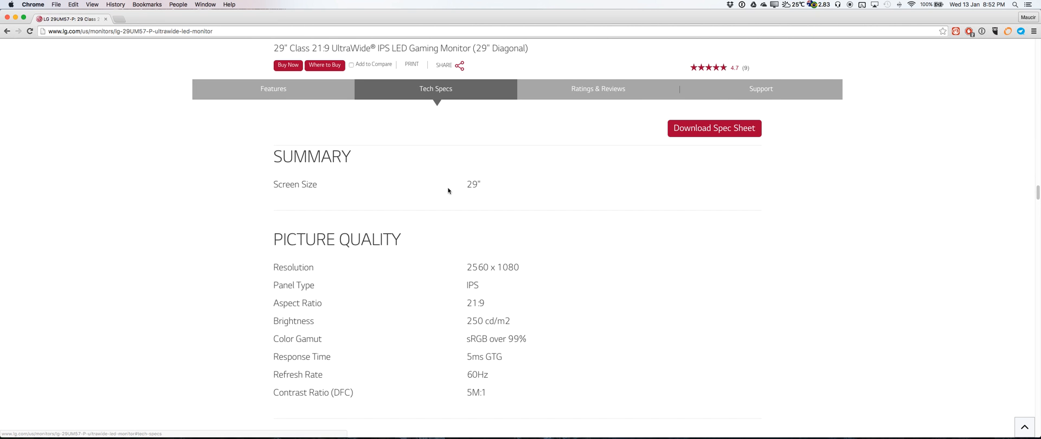
pyautogui.doubleClick(492, 267)
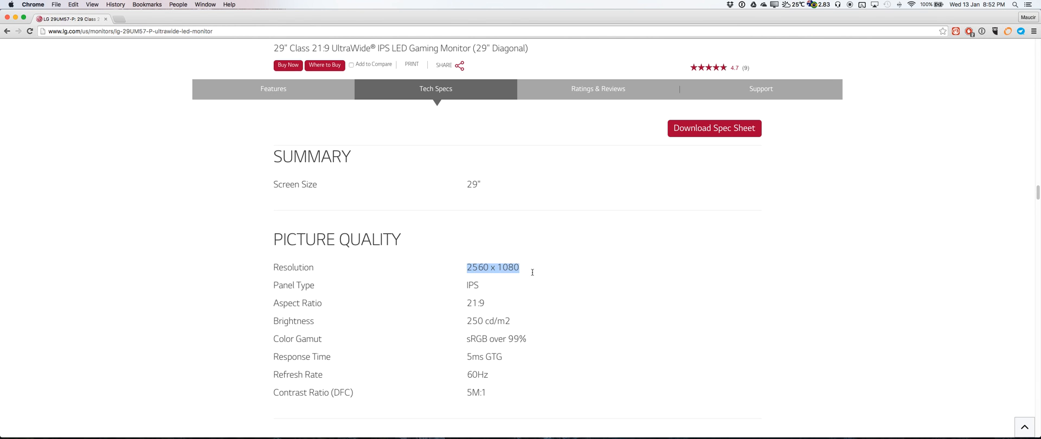
pyautogui.moveTo(546, 270)
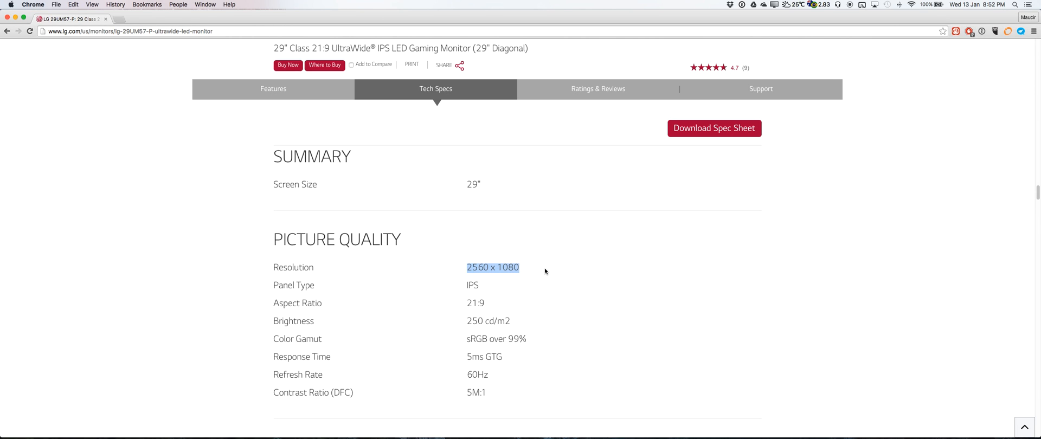
pyautogui.click(769, 3)
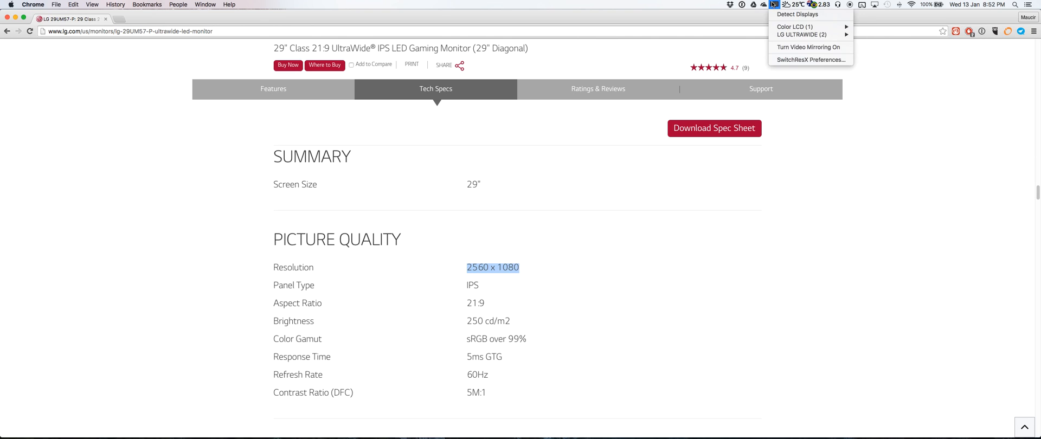
pyautogui.moveTo(816, 64)
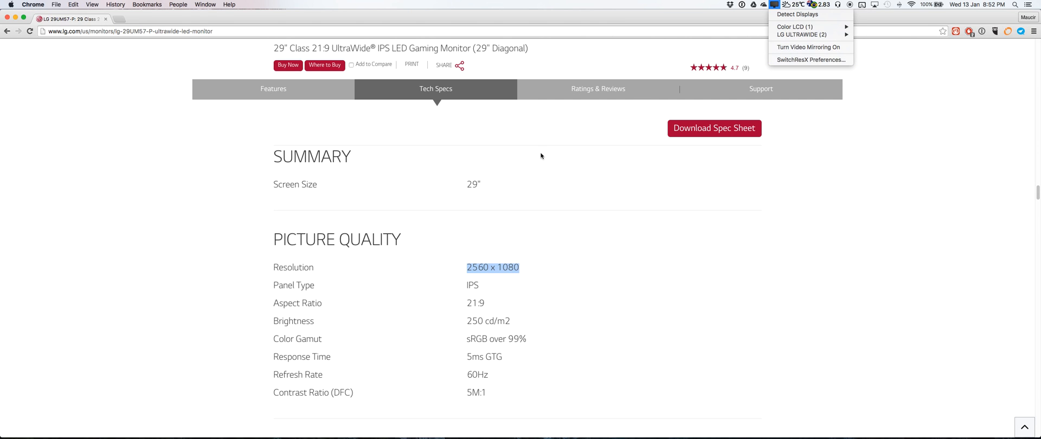
pyautogui.moveTo(710, 272)
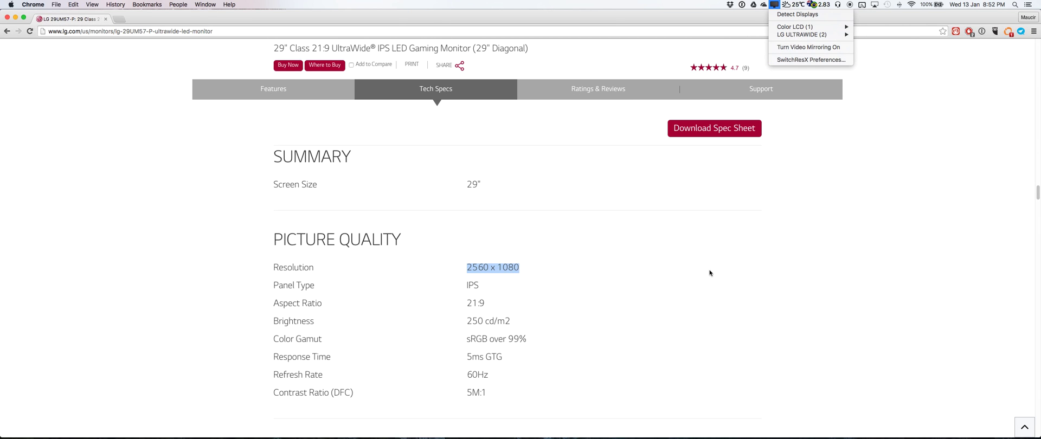
pyautogui.moveTo(697, 264)
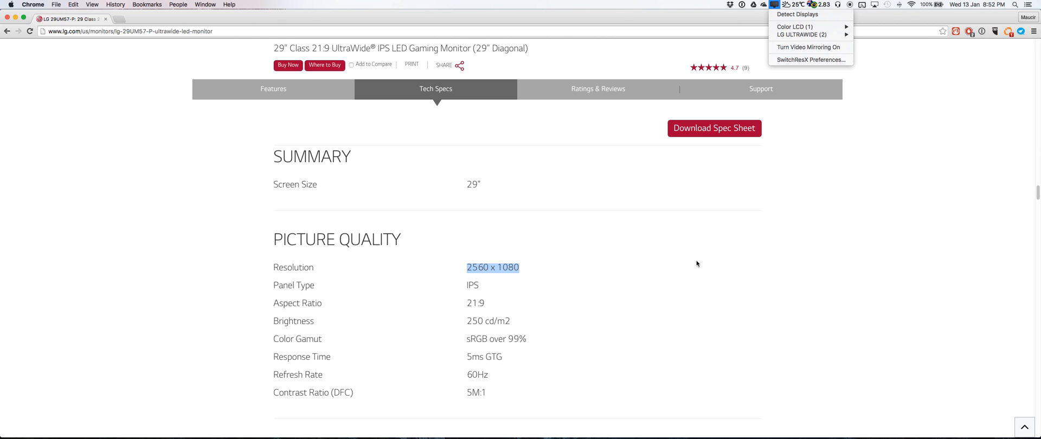
pyautogui.moveTo(696, 254)
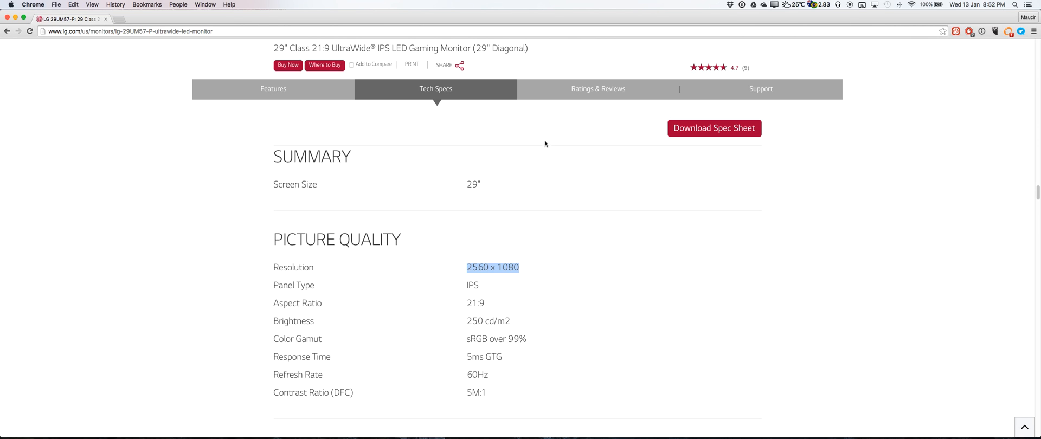
pyautogui.moveTo(486, 169)
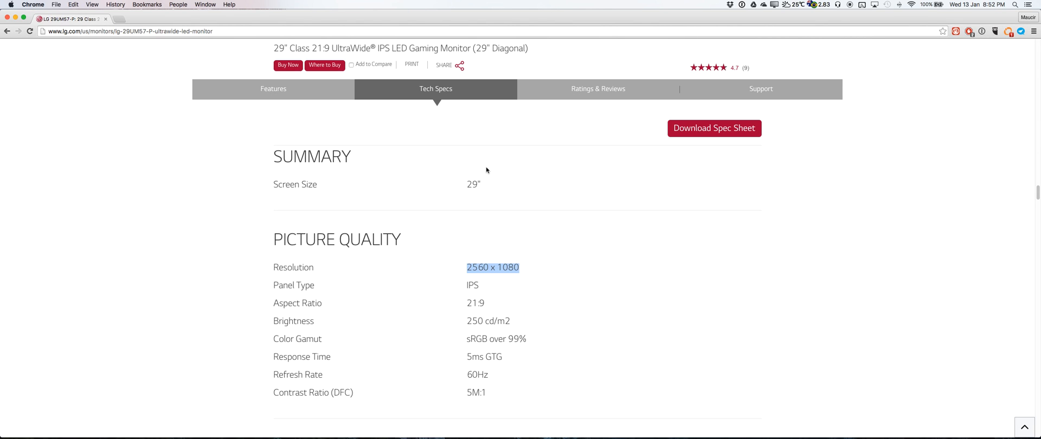
pyautogui.moveTo(544, 212)
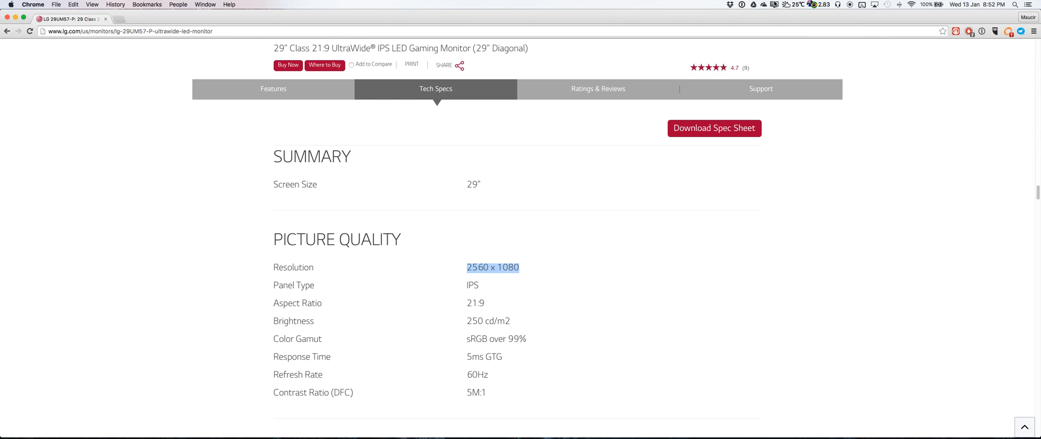
# - Bring up SwitchResX Preferences from its menu-bar icon on the LG ULTRAWIDE custom resolutions
pyautogui.click(785, 4)
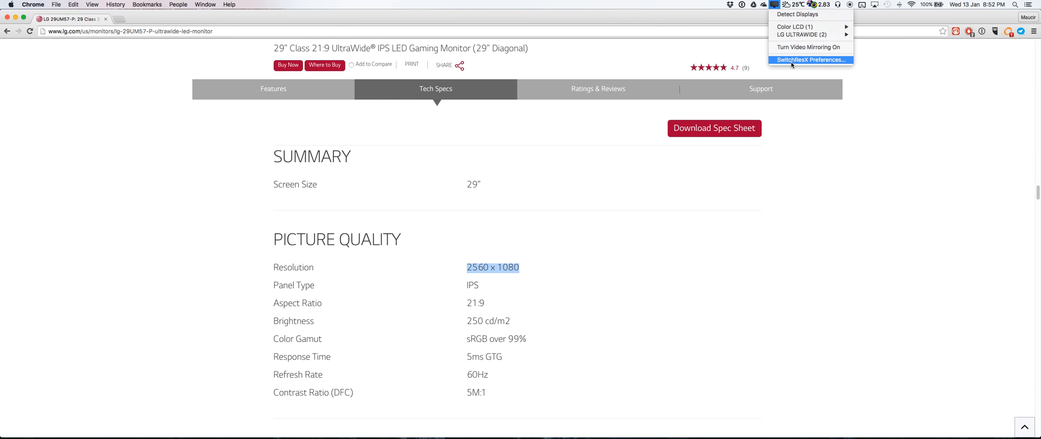
pyautogui.click(810, 61)
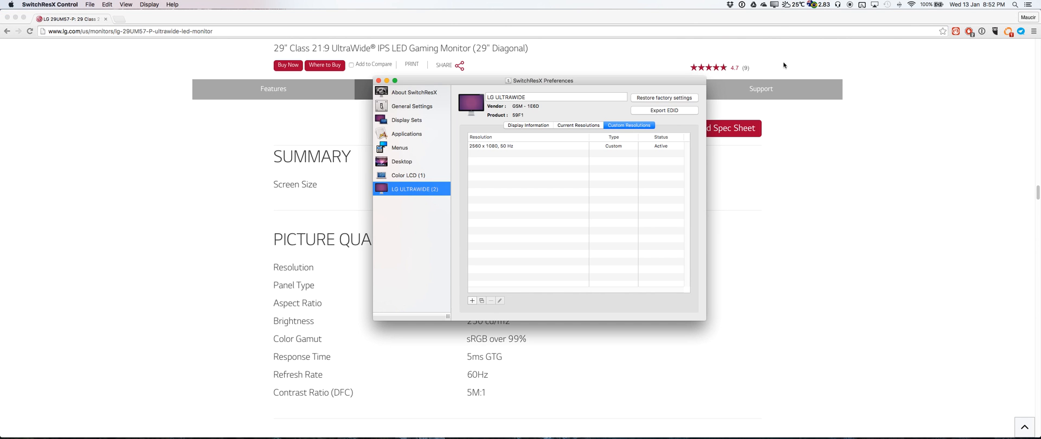
pyautogui.click(778, 3)
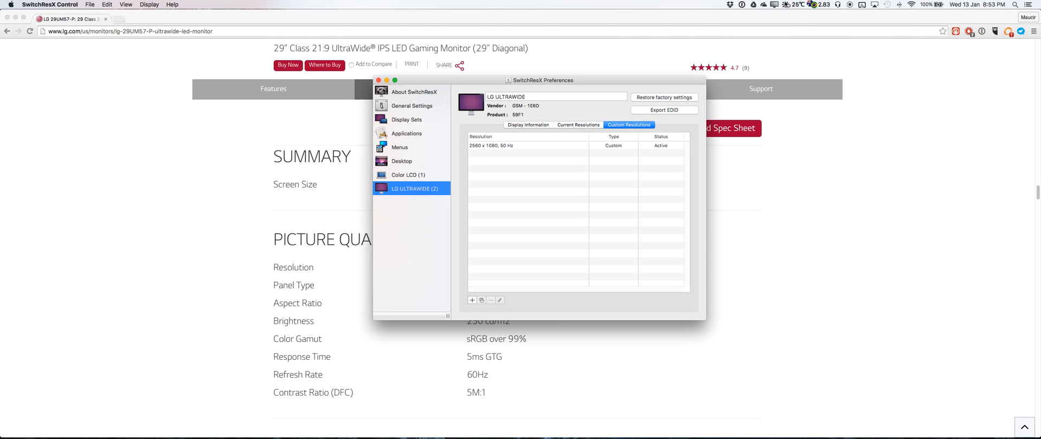
pyautogui.moveTo(779, 81)
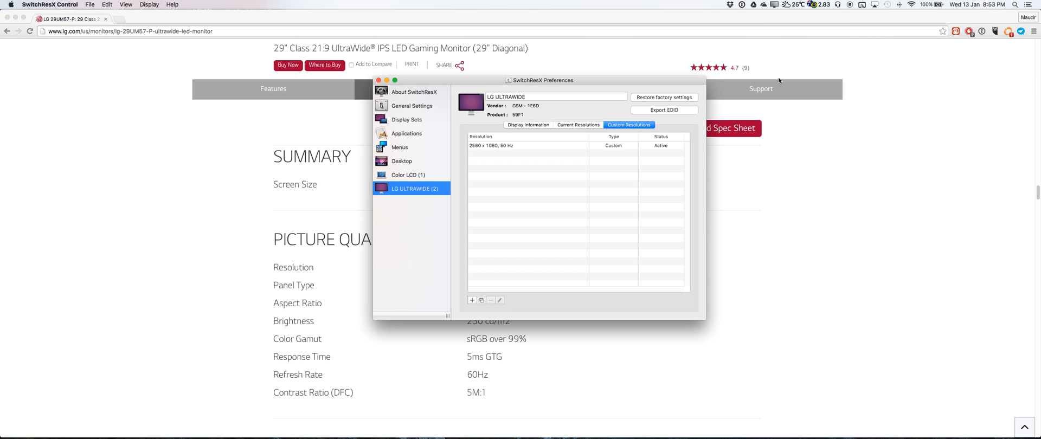
pyautogui.moveTo(440, 249)
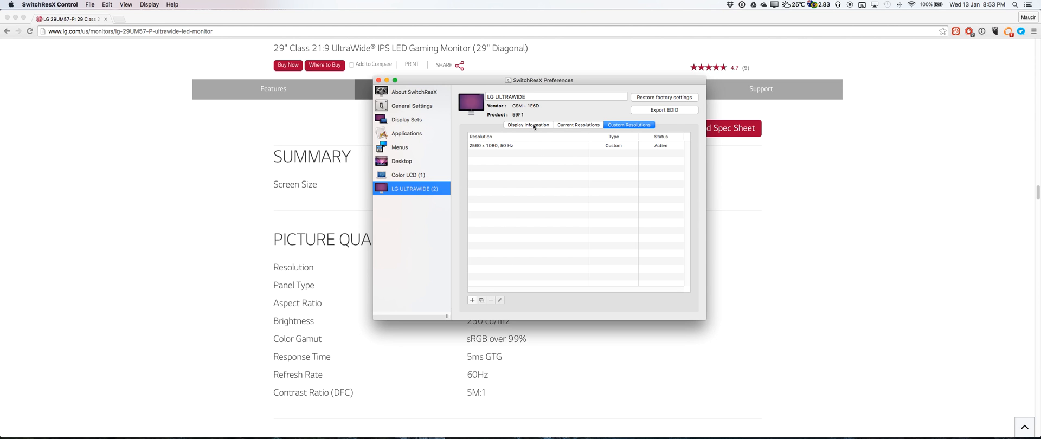
pyautogui.click(528, 124)
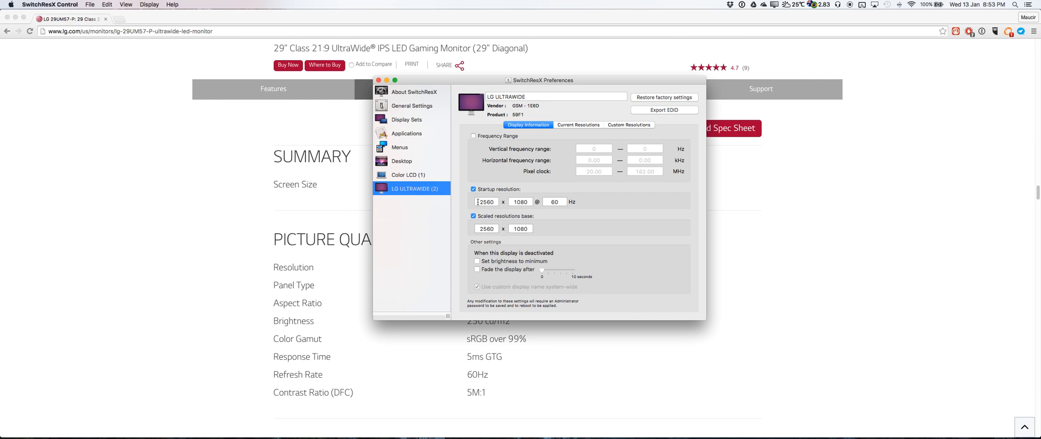
pyautogui.click(629, 125)
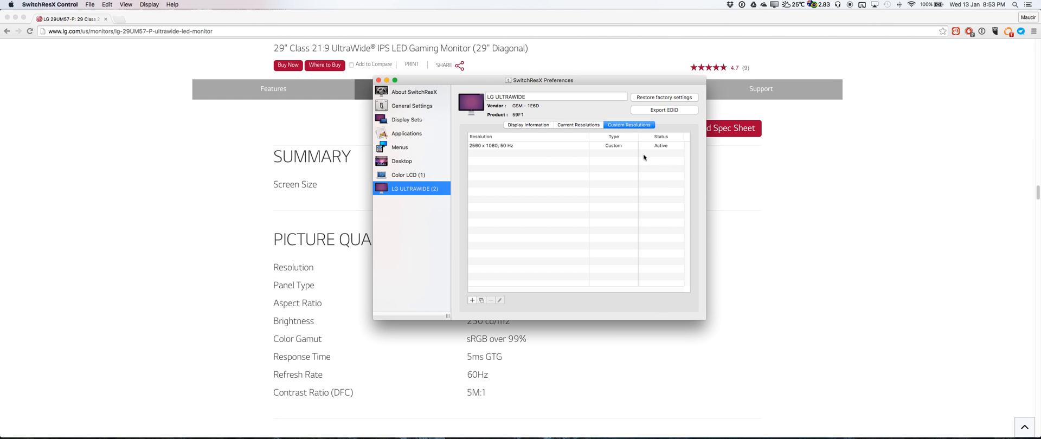
pyautogui.moveTo(498, 137)
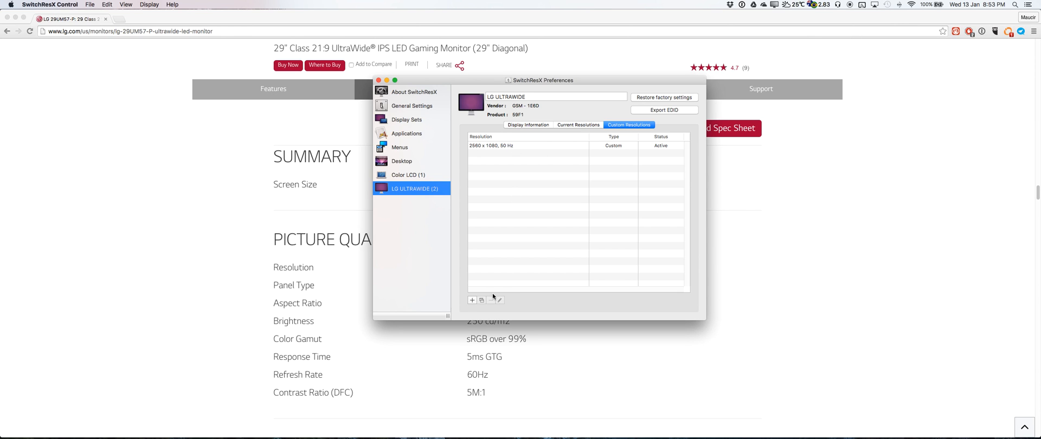
# - Add a new custom resolution for the LG ULTRAWIDE, keeping its type as Custom resolution
pyautogui.click(471, 299)
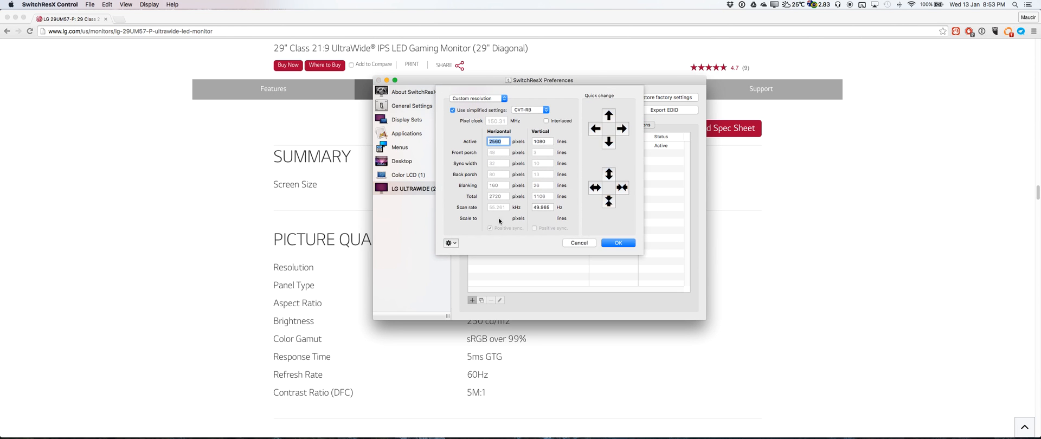
pyautogui.click(501, 98)
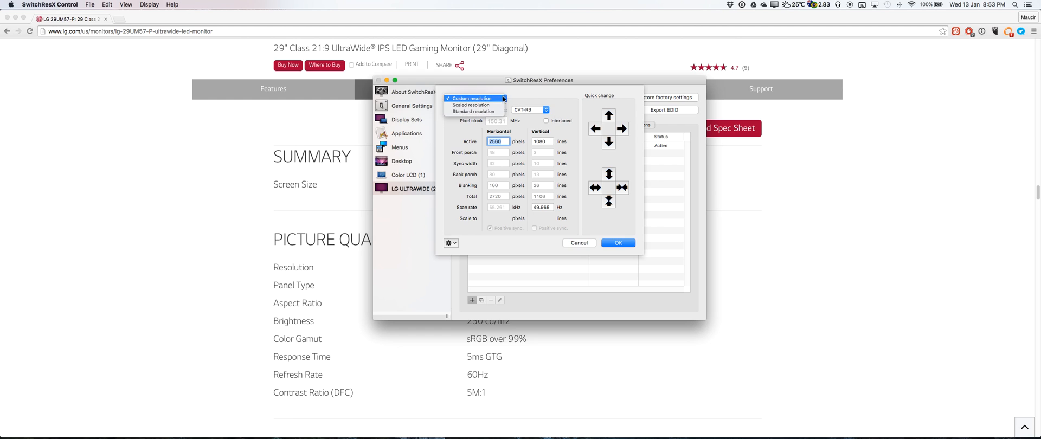
pyautogui.click(472, 97)
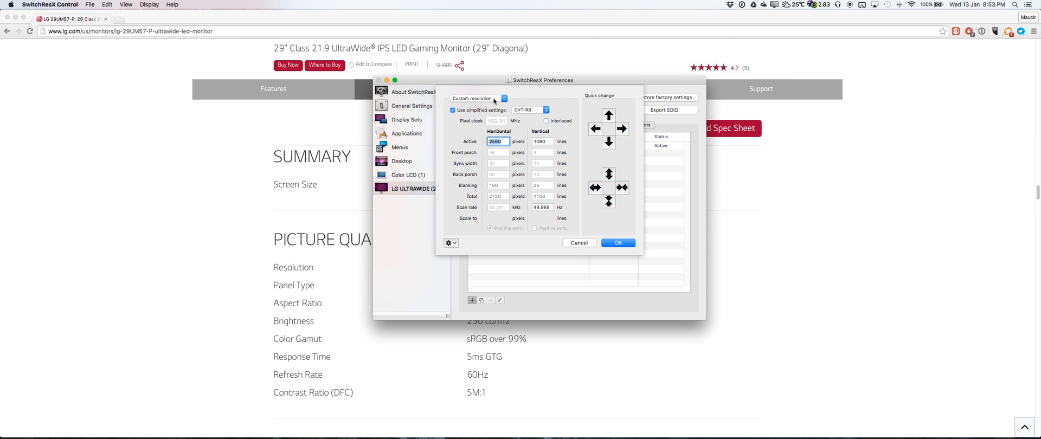
pyautogui.moveTo(506, 123)
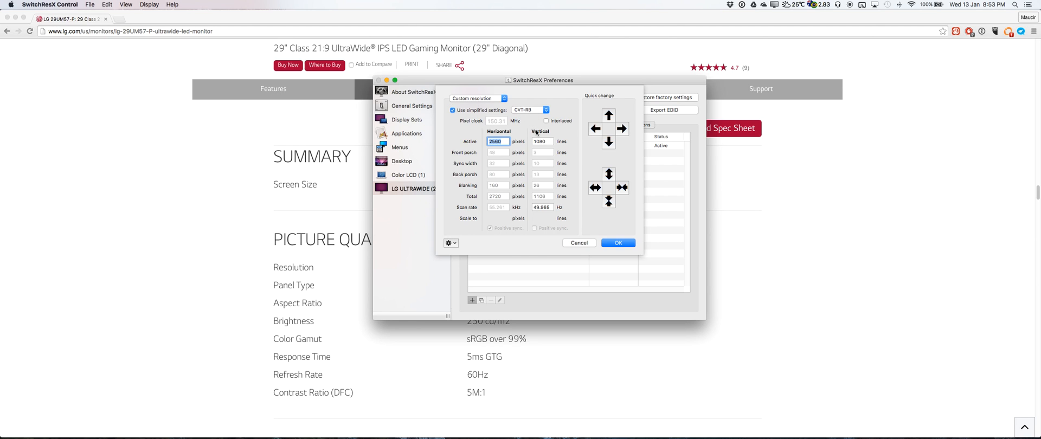
pyautogui.moveTo(570, 113)
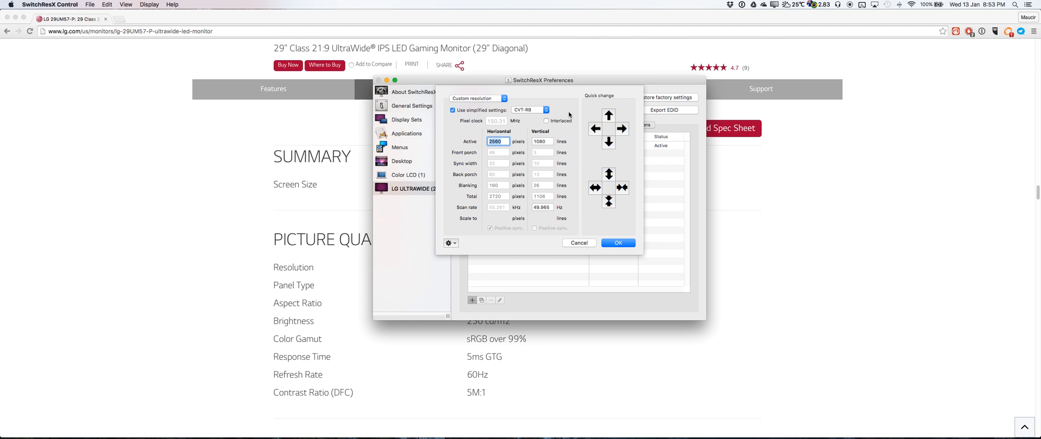
pyautogui.moveTo(576, 123)
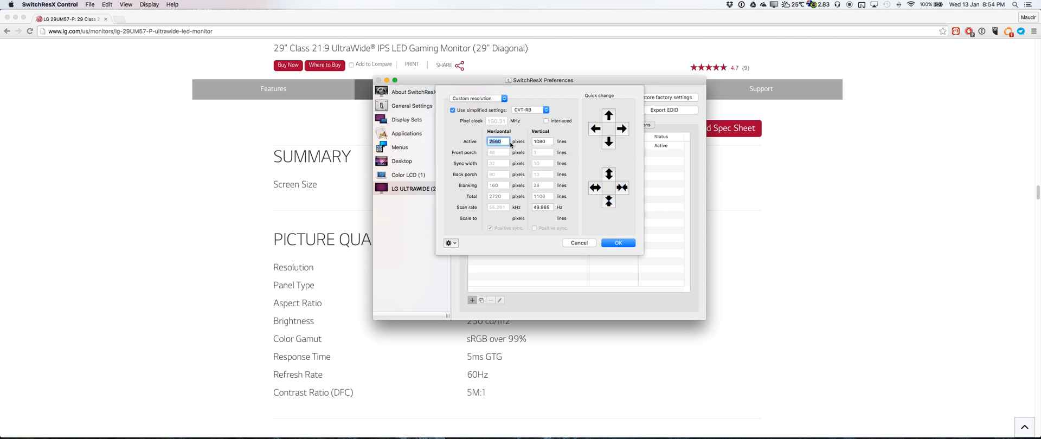
pyautogui.moveTo(531, 207)
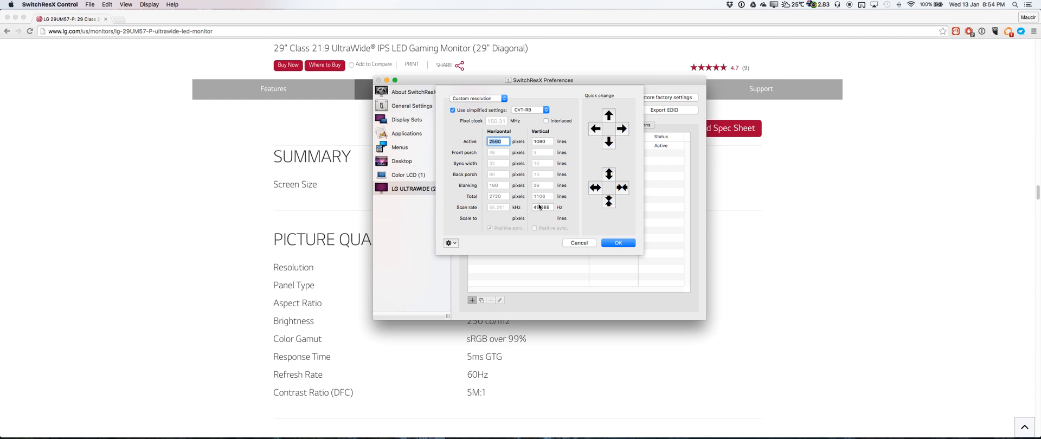
pyautogui.moveTo(535, 195)
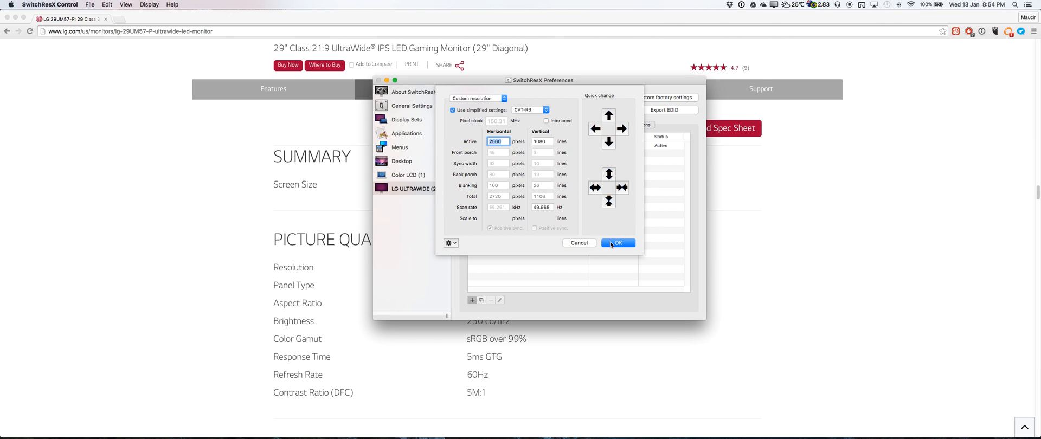
pyautogui.moveTo(592, 243)
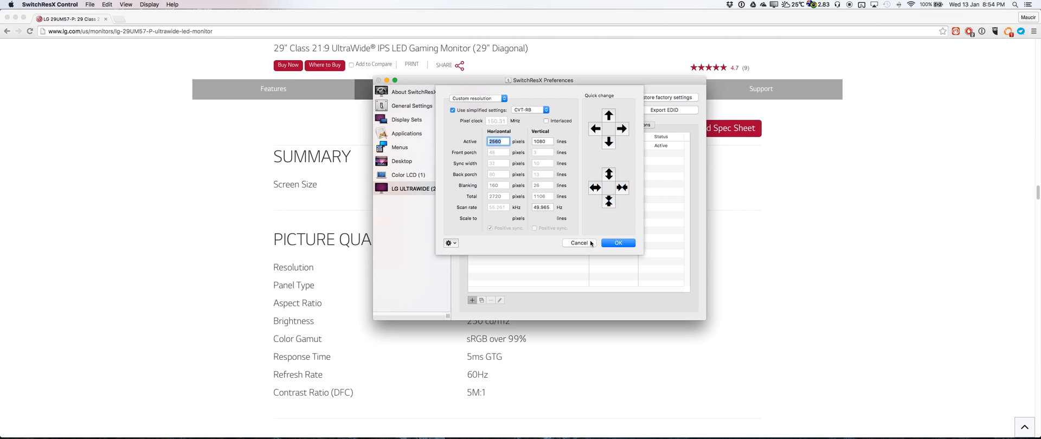
# - Confirm the 2560 × 1080 custom resolution, select it in the list and close the preferences window
pyautogui.click(618, 243)
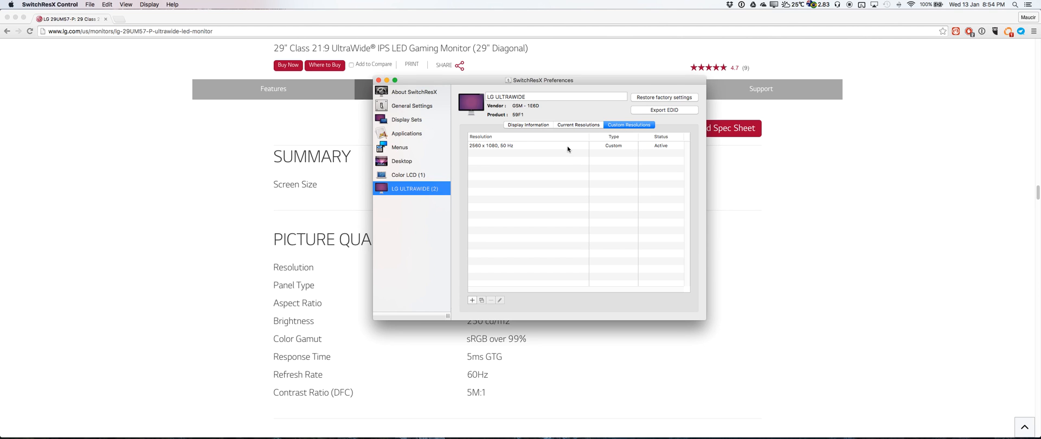
pyautogui.click(568, 145)
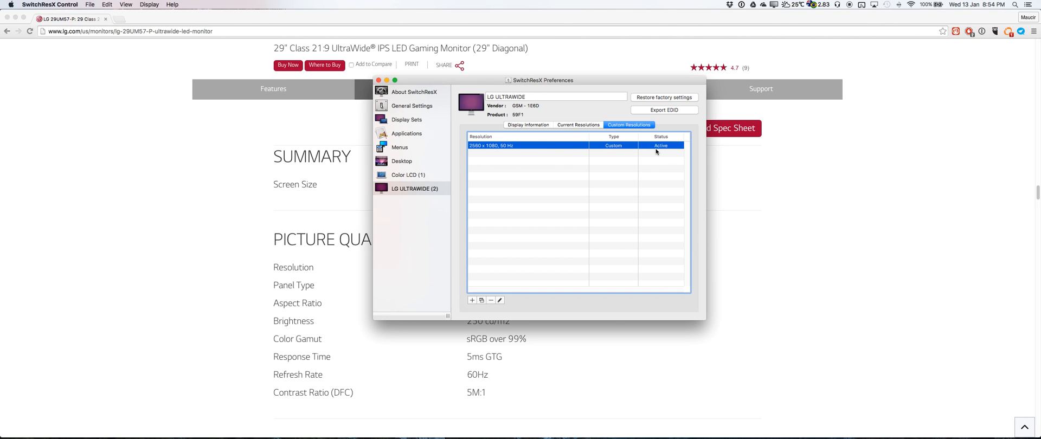
pyautogui.click(406, 133)
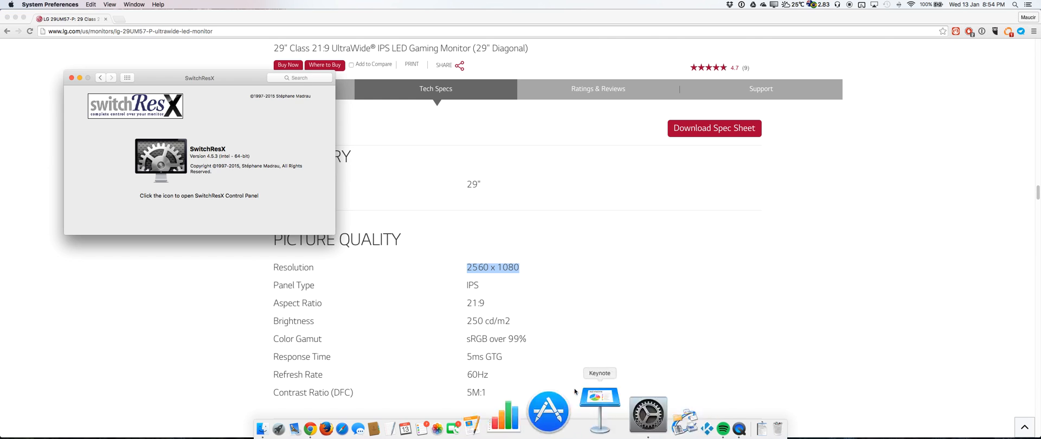
# - Reopen SwitchResX settings and show the LG ULTRAWIDE's Custom Resolutions with 2560 × 1080 still active
pyautogui.click(767, 4)
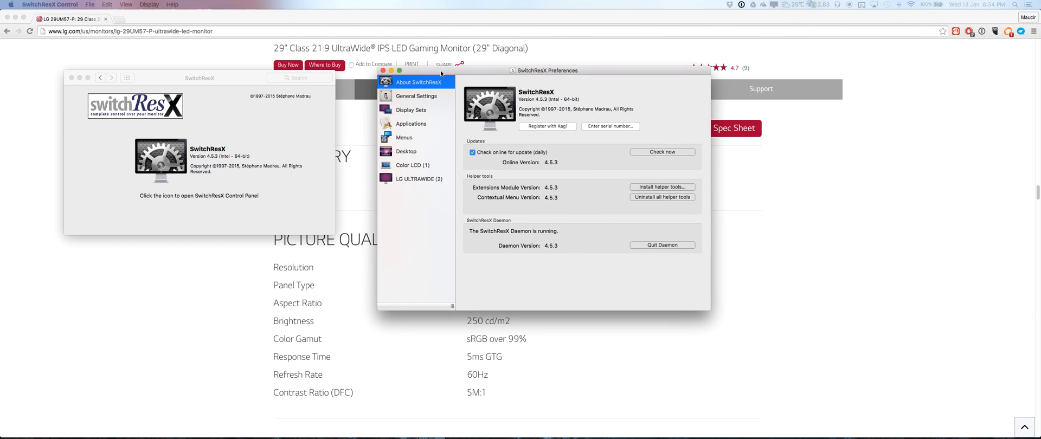
pyautogui.click(419, 178)
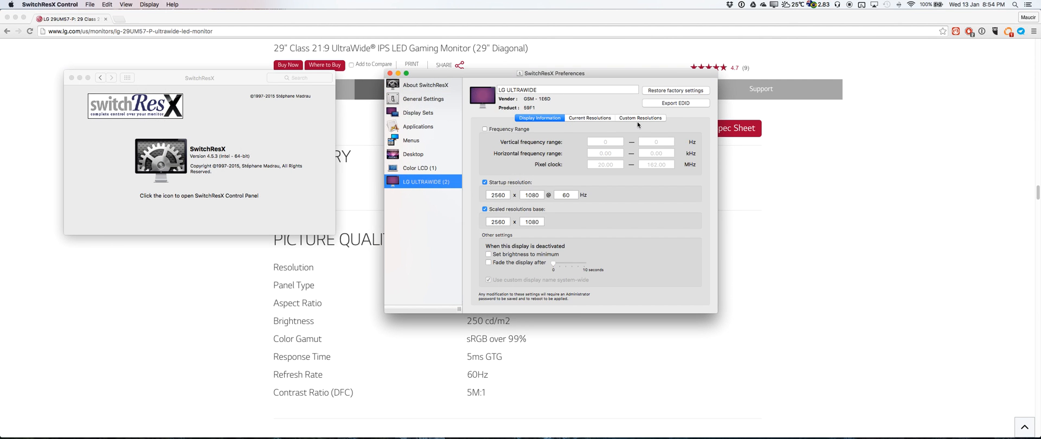
pyautogui.click(640, 117)
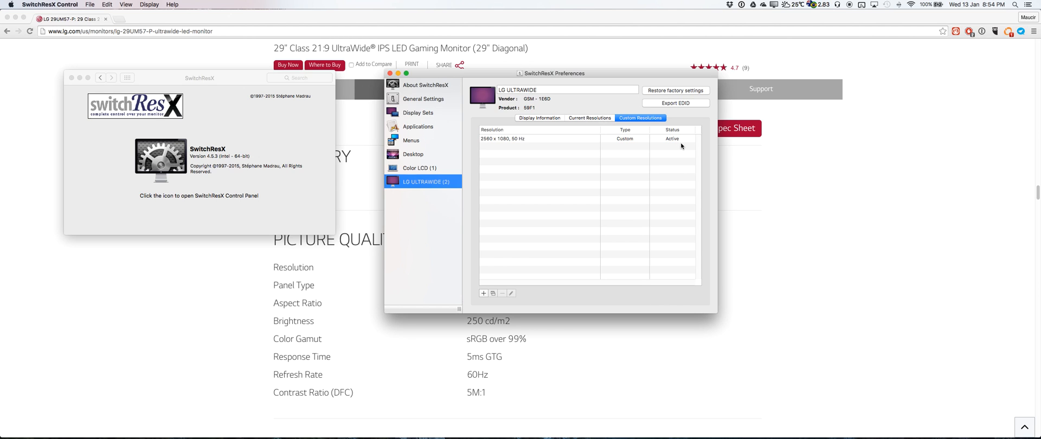
pyautogui.moveTo(666, 149)
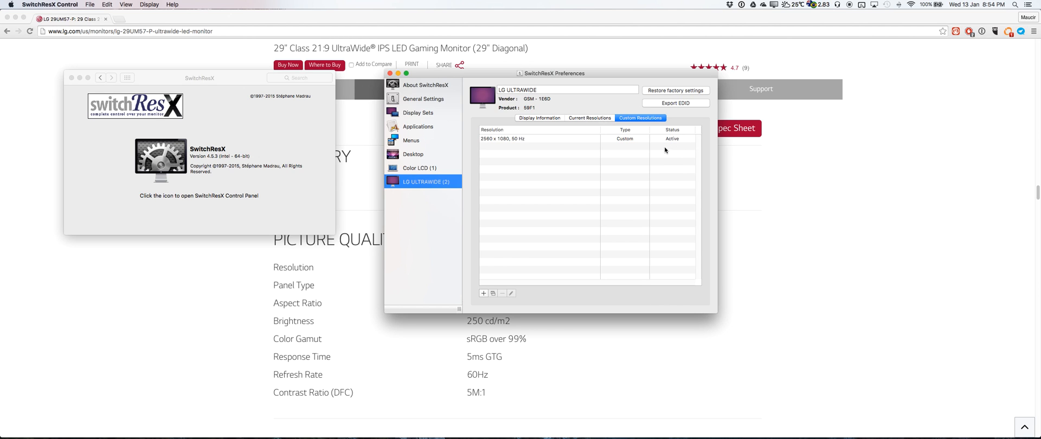
pyautogui.moveTo(683, 138)
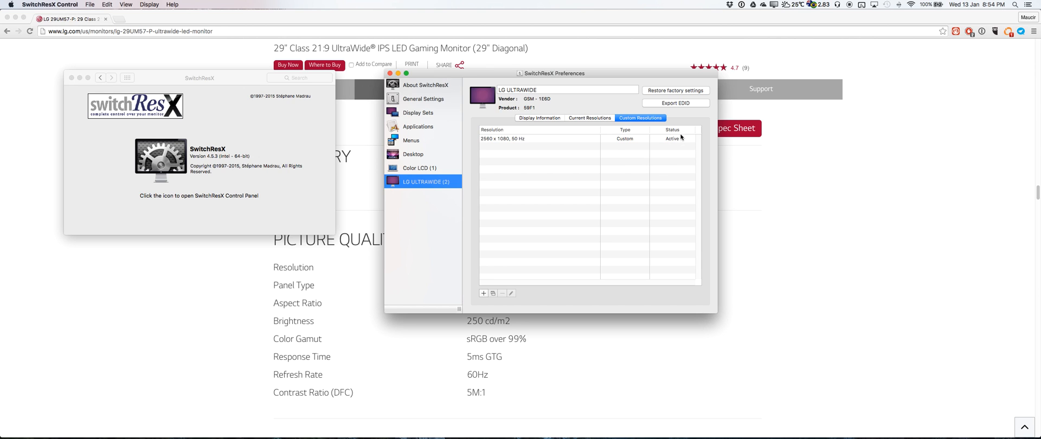
# - Bring up the Apple menu with its Restart and Shut Down options
pyautogui.click(15, 4)
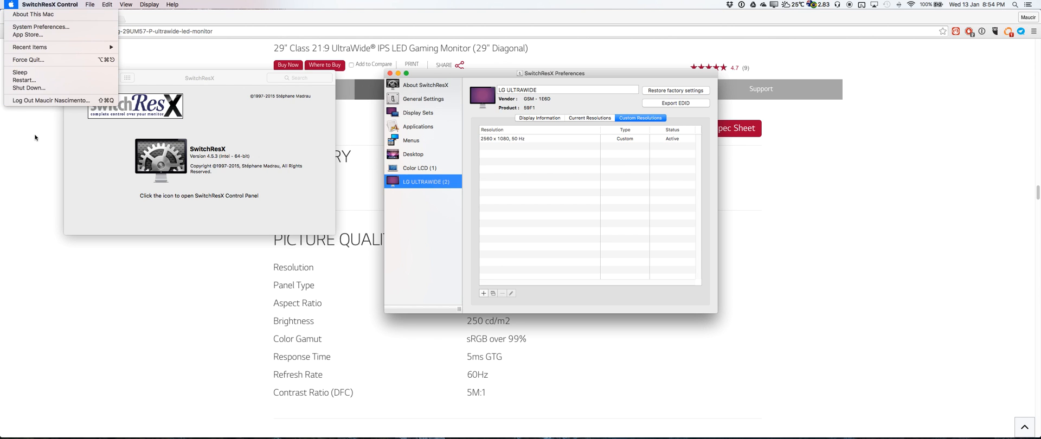
pyautogui.moveTo(411, 72)
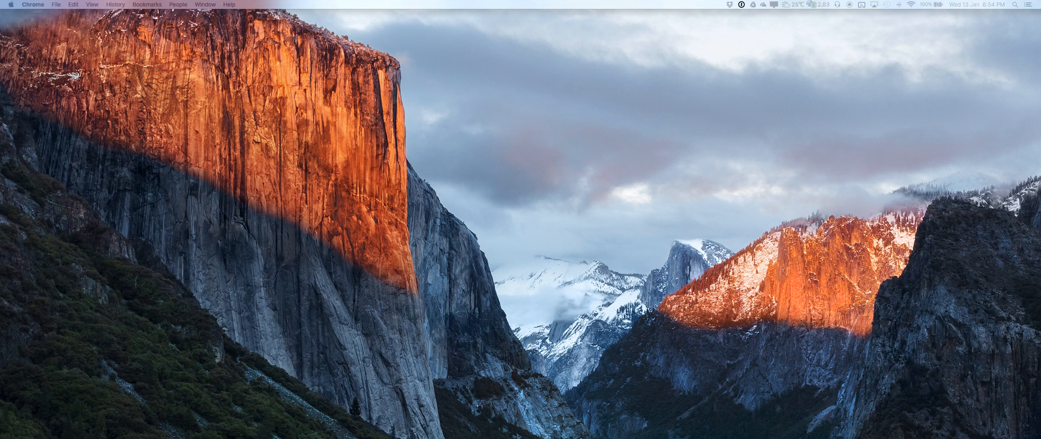
pyautogui.moveTo(581, 420)
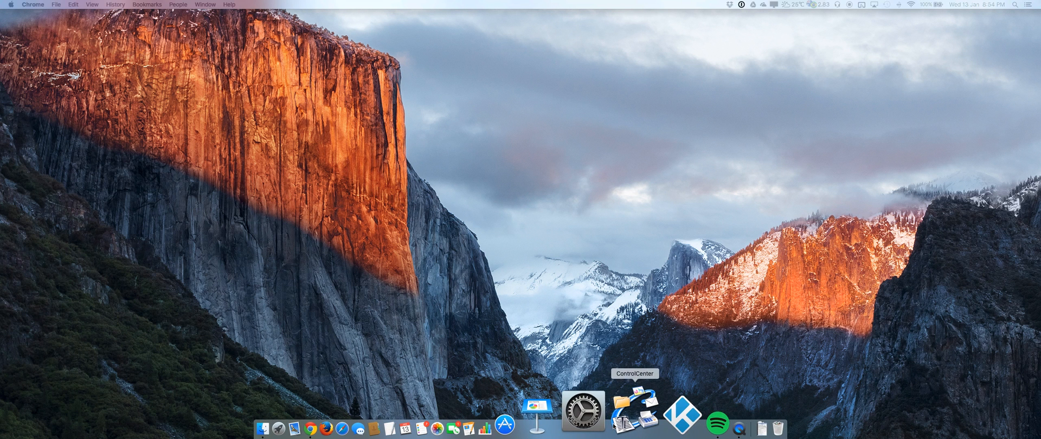
# - Launch System Preferences from the Dock and go into the Displays settings
pyautogui.click(585, 416)
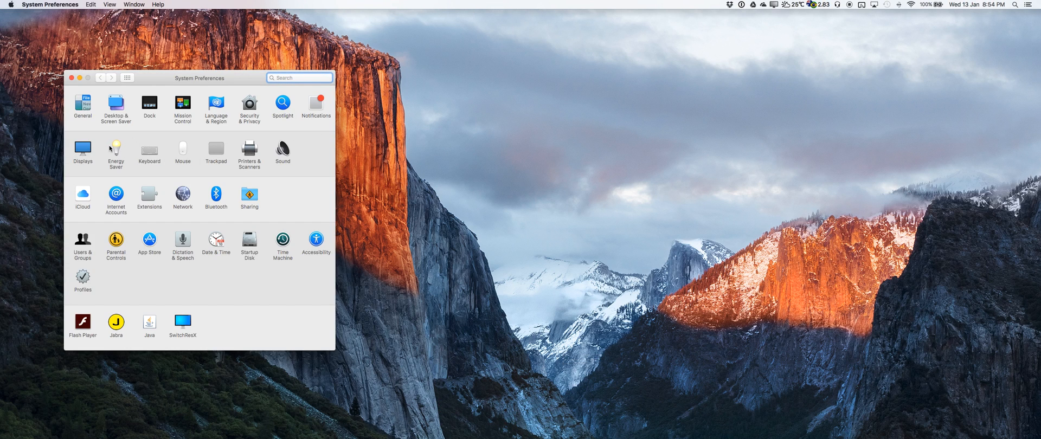
pyautogui.click(82, 147)
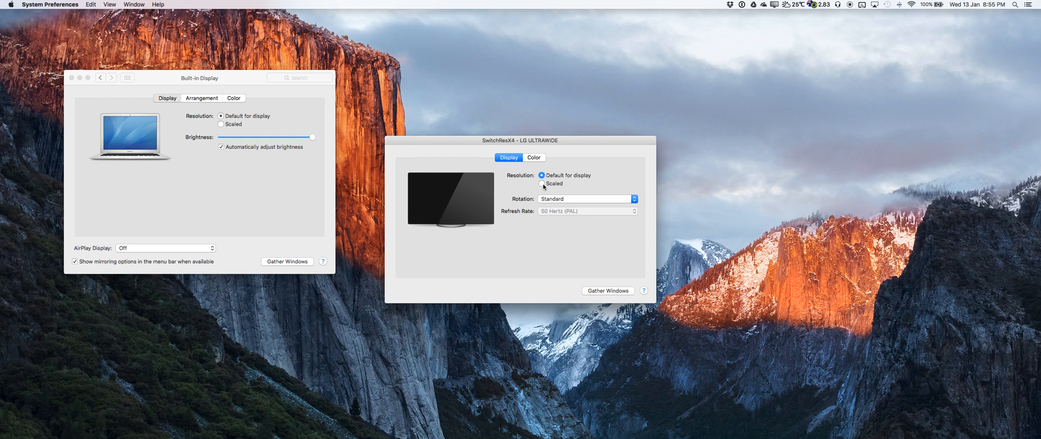
# - Set the LG ULTRAWIDE to Scaled so 2560 × 1080 appears among its resolutions, briefly checking the SwitchResX menu
pyautogui.click(542, 183)
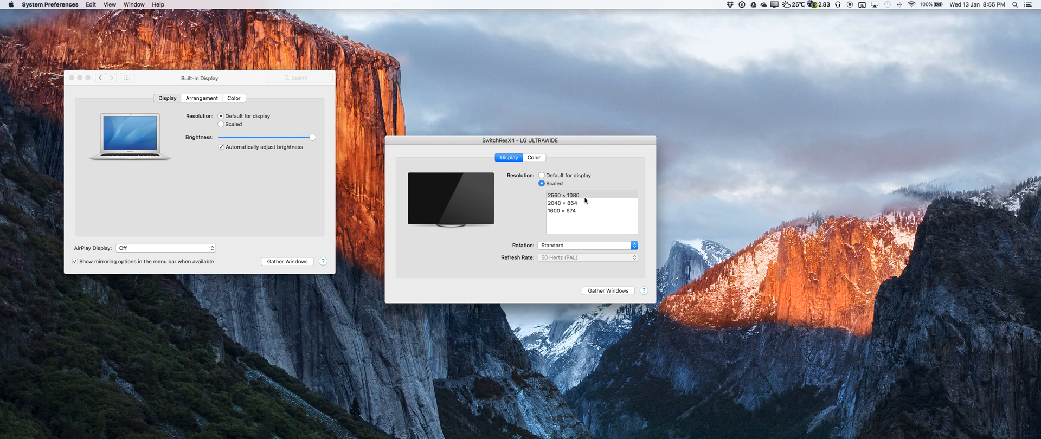
pyautogui.moveTo(579, 202)
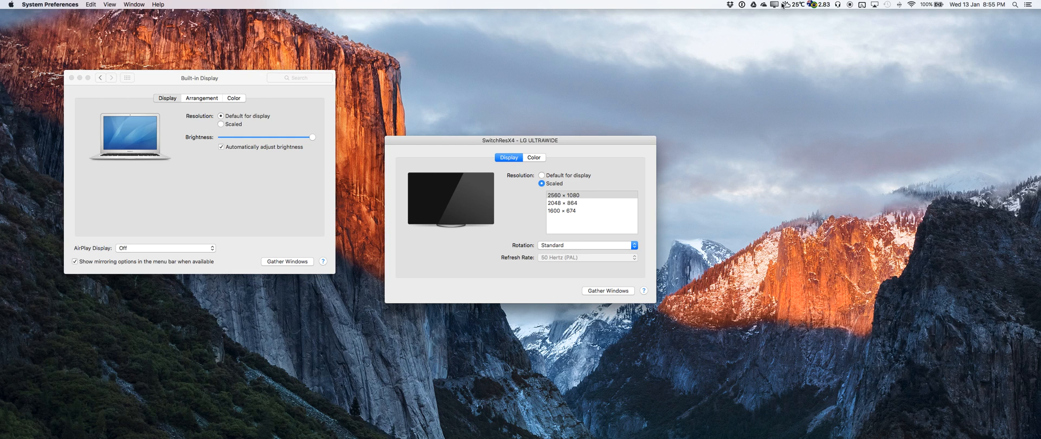
pyautogui.click(773, 4)
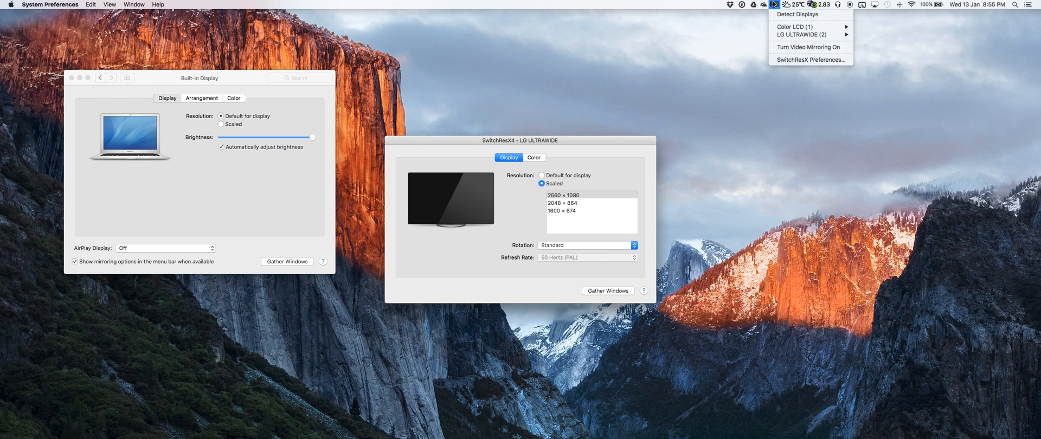
pyautogui.click(635, 114)
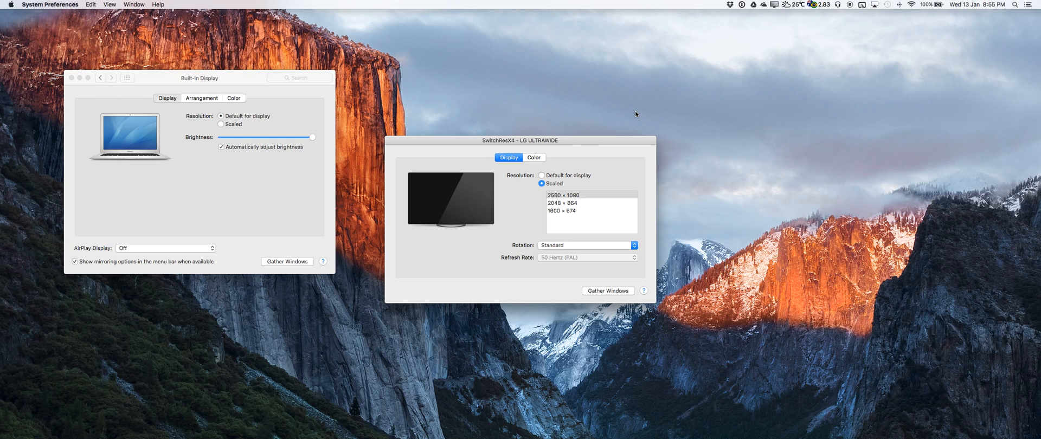
pyautogui.moveTo(694, 124)
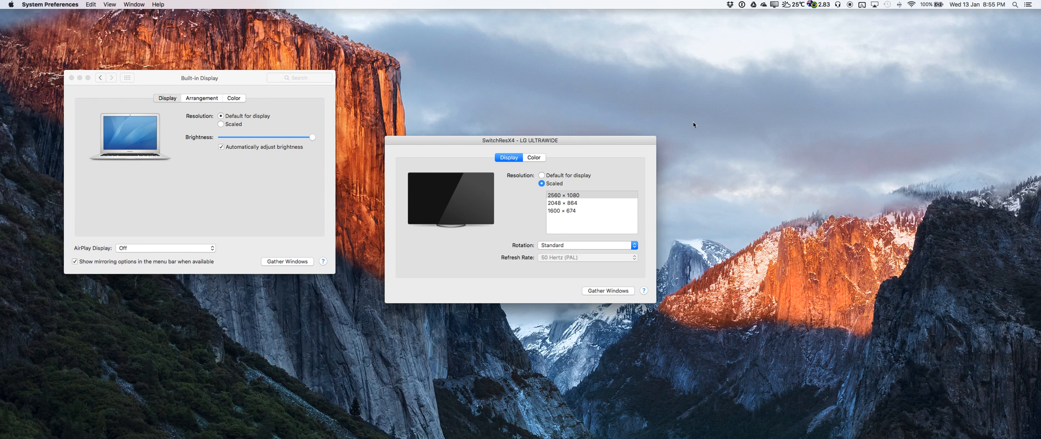
pyautogui.moveTo(472, 380)
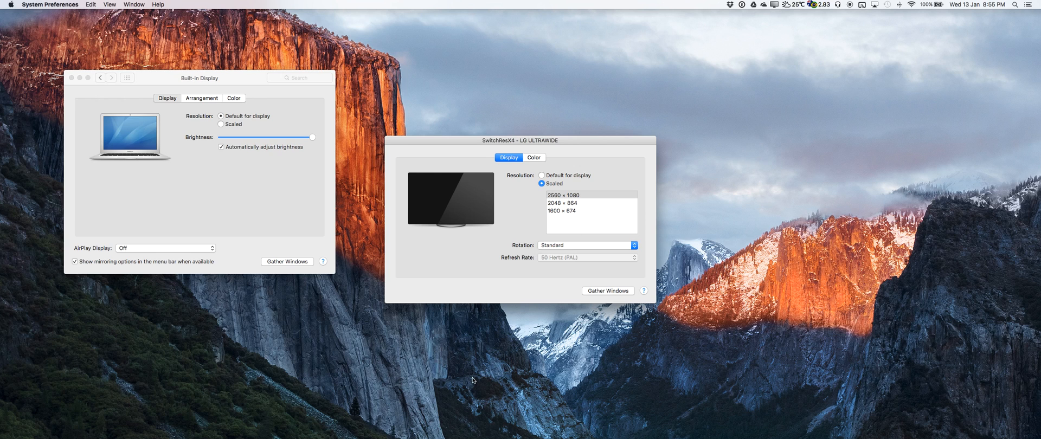
pyautogui.moveTo(353, 360)
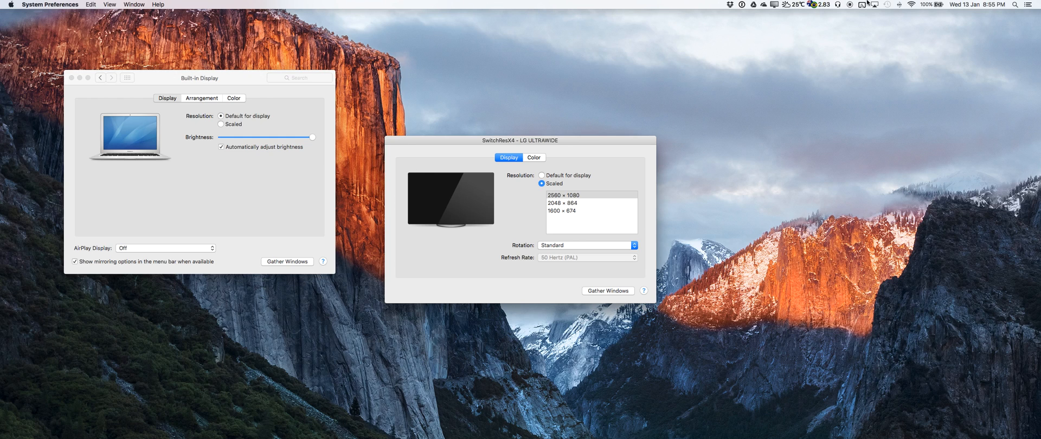
pyautogui.moveTo(850, 4)
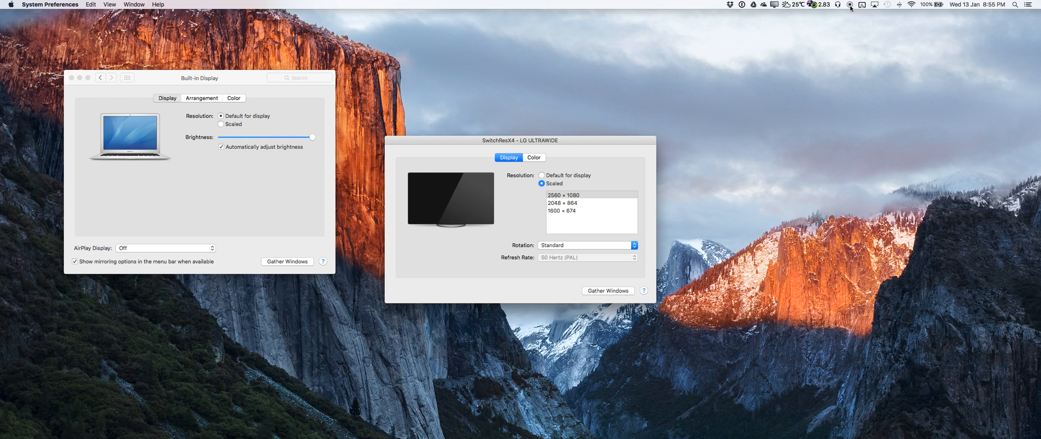